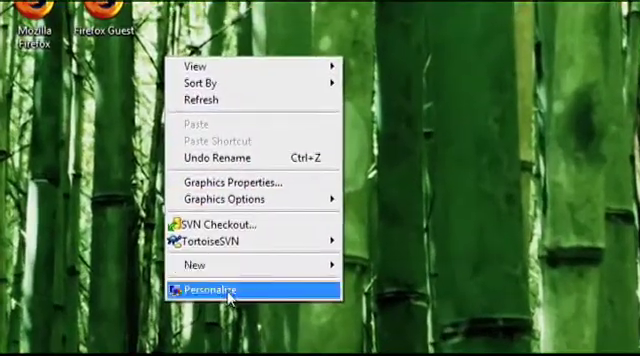
- Reach the Personalize appearance and sounds window from the desktop context menu
{"action": "left_click", "coordinate": [204, 288]}
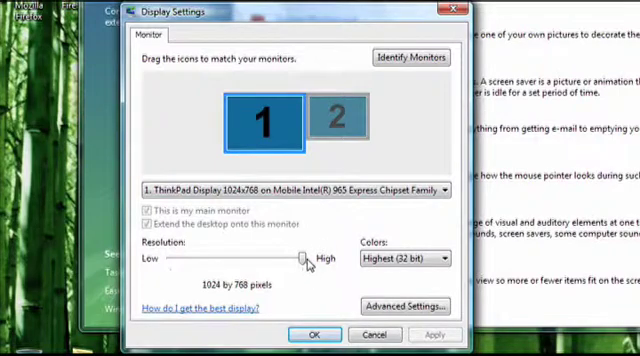
- Slide the Resolution between 800 by 600 and back, leaving it at 1024 by 768 pixels
{"action": "left_click_drag", "start_coordinate": [300, 256], "coordinate": [180, 256]}
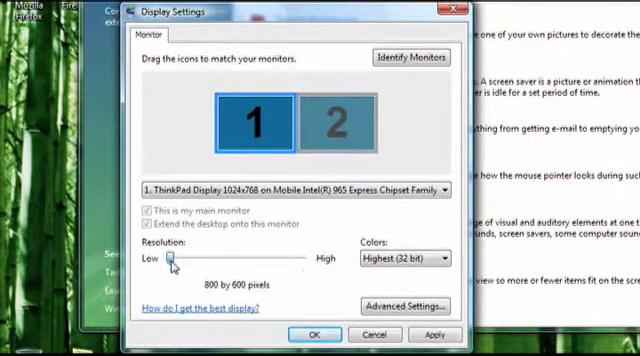
{"action": "left_click_drag", "start_coordinate": [176, 256], "coordinate": [304, 256]}
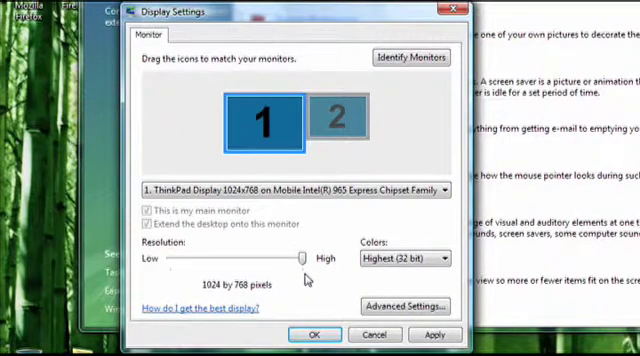
{"action": "left_click_drag", "start_coordinate": [298, 256], "coordinate": [176, 256]}
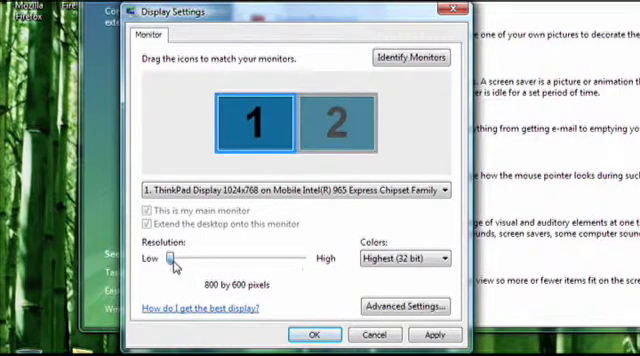
{"action": "left_click_drag", "start_coordinate": [176, 258], "coordinate": [300, 258]}
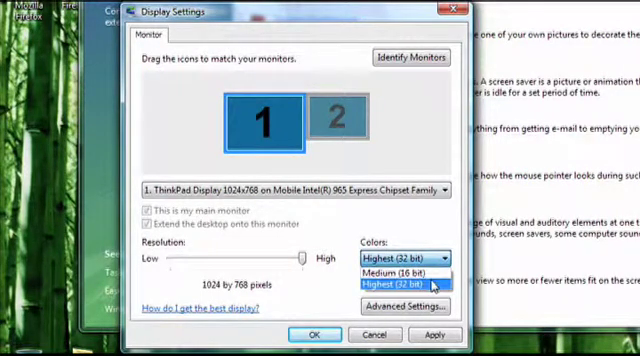
- Set Colors to Highest (32 bit), keeping 1024 by 768 resolution
{"action": "left_click", "coordinate": [392, 284]}
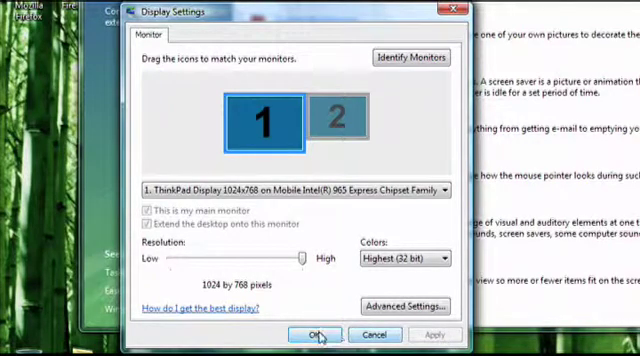
- Confirm the new display settings with OK, returning to Personalize appearance and sounds
{"action": "left_click", "coordinate": [312, 334]}
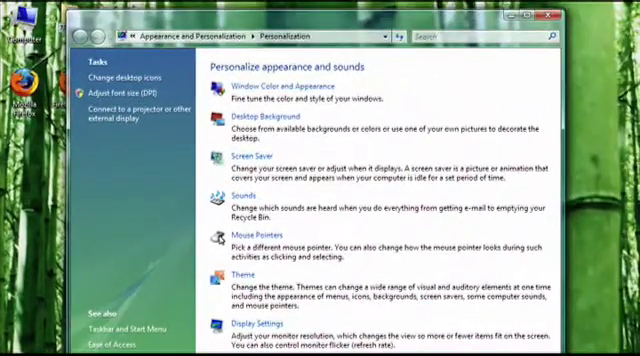